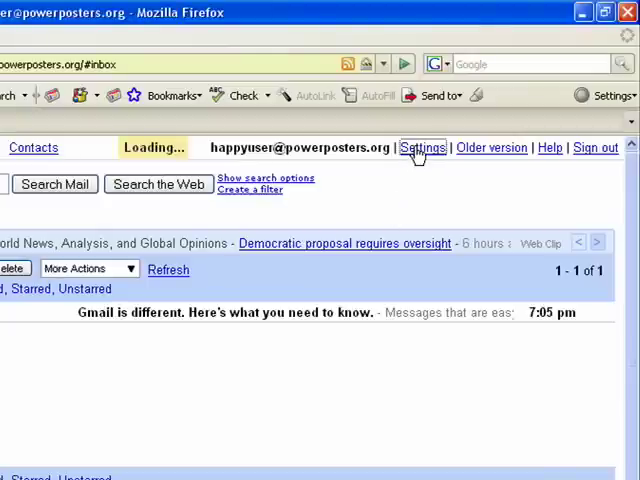
Enable POP for all mail in Gmail's Forwarding and POP/IMAP settings, keeping Gmail's copy in the Inbox
click(422, 148)
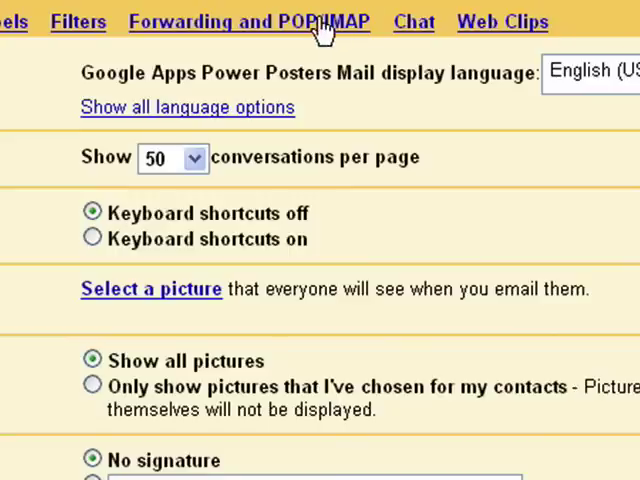
click(248, 20)
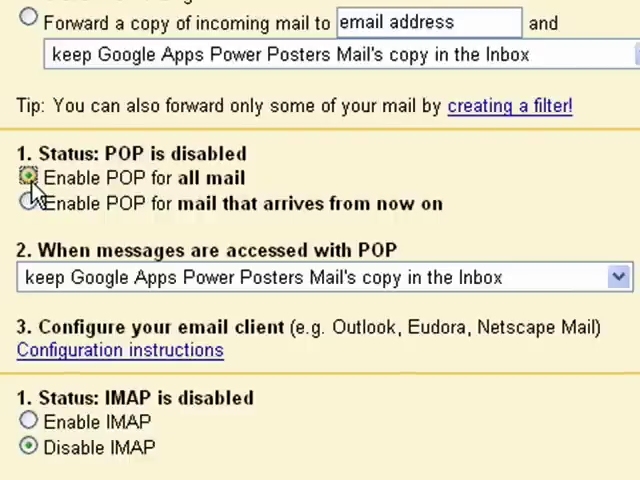
click(28, 176)
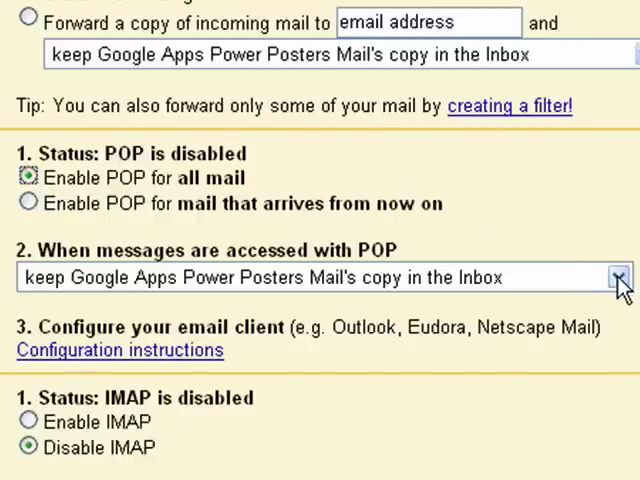
click(616, 276)
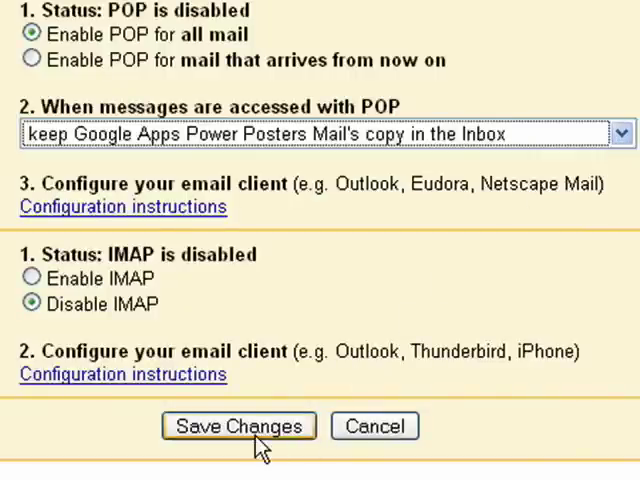
Save Gmail's POP settings, then start a new Outlook e-mail account with POP3 as server type
click(238, 426)
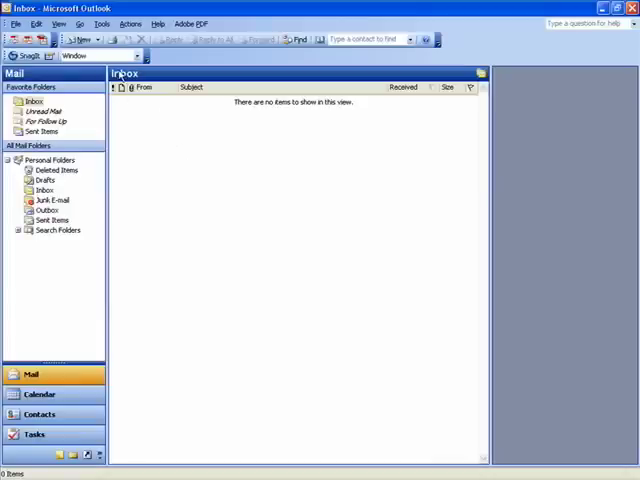
click(100, 24)
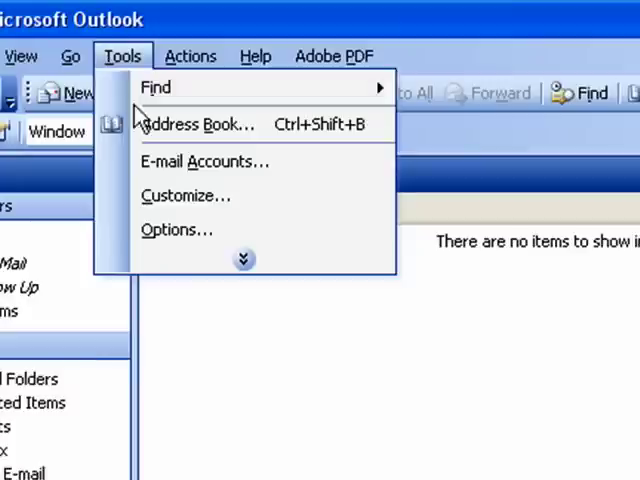
click(206, 160)
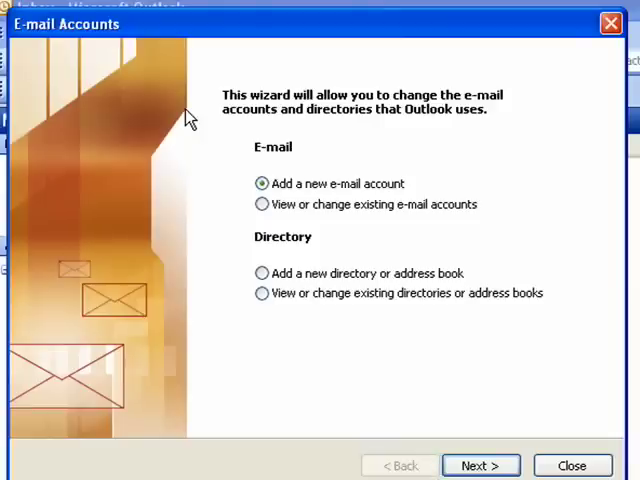
mouse_move(484, 464)
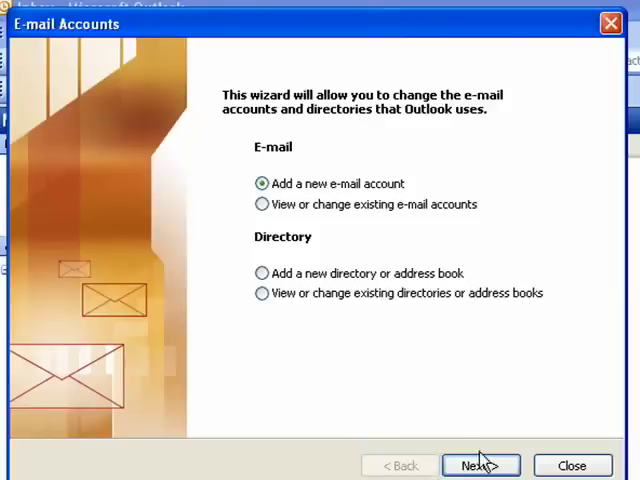
click(480, 464)
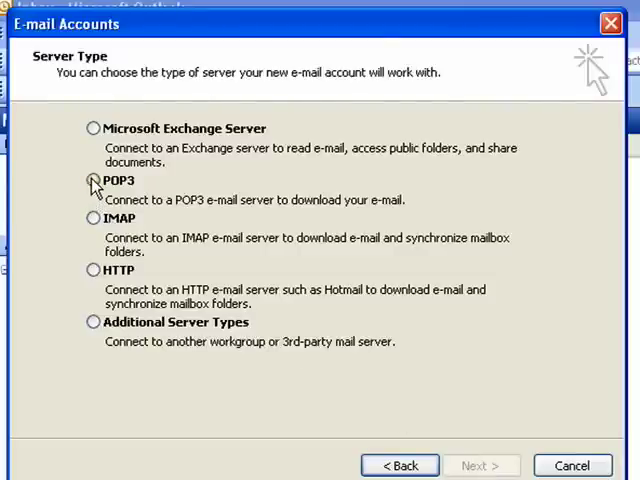
click(94, 180)
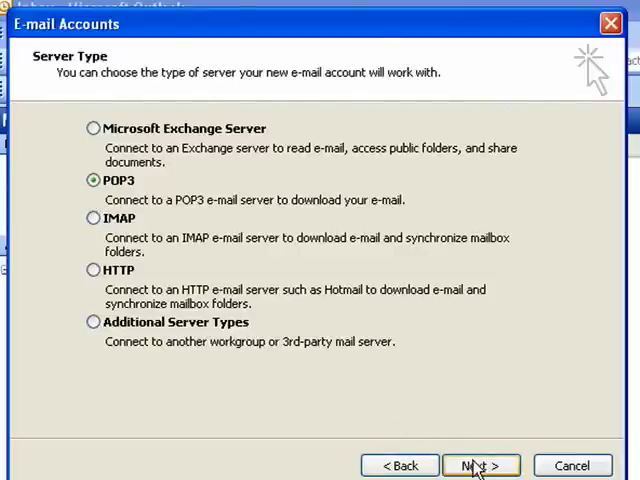
Enter name 'happyuser', servers pop.gmail.com and smtp.gmail.com, user name and password for the account
click(480, 464)
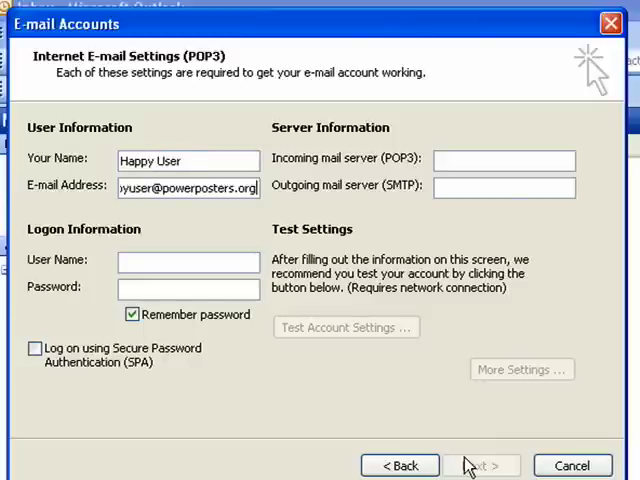
text(happyuser)
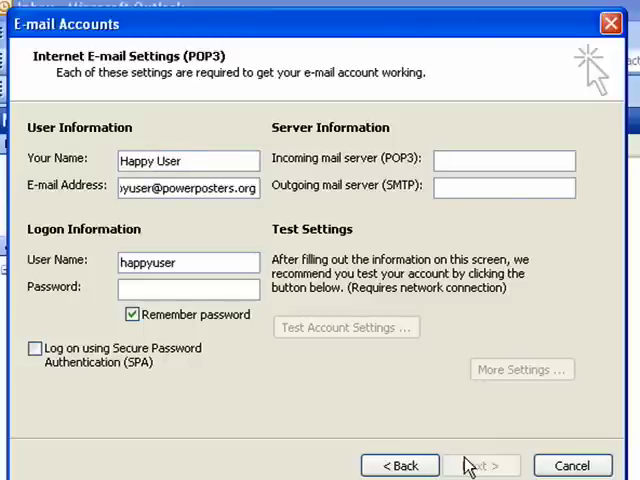
text(pop.gmail.com)
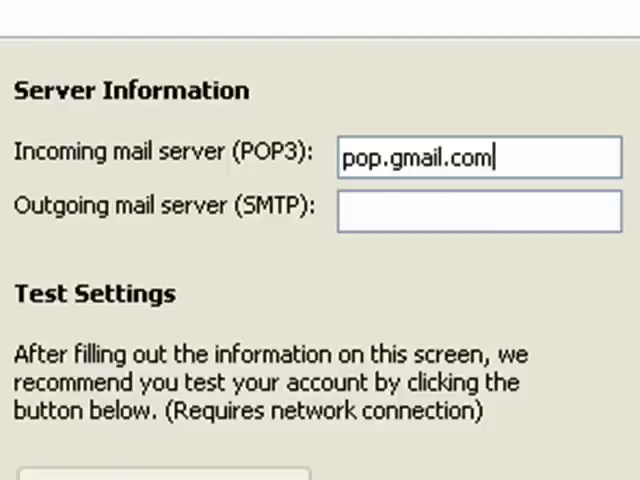
text(smtp.gmail.com)
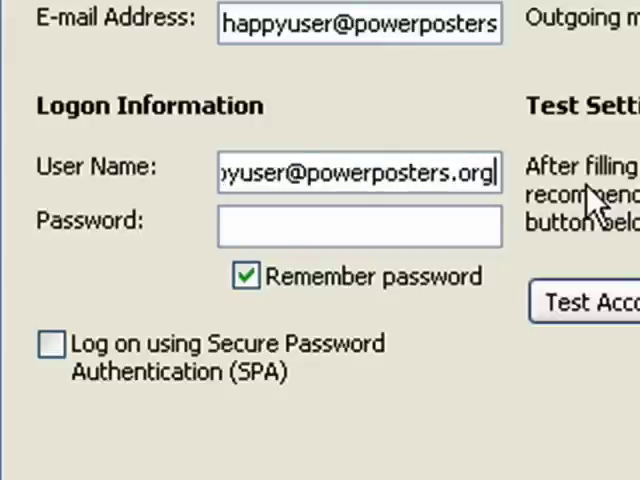
text(******)
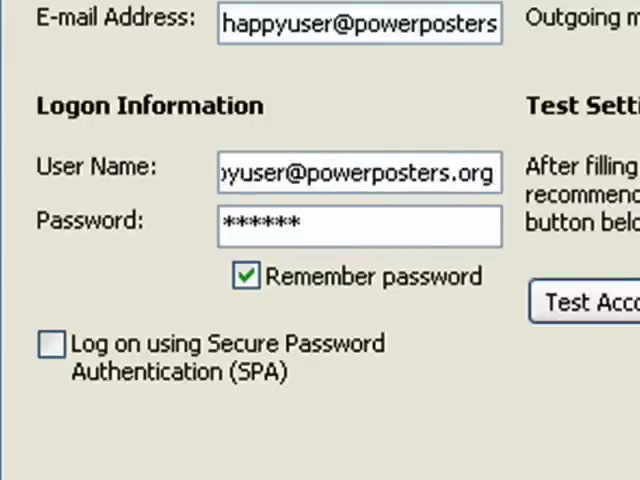
click(512, 356)
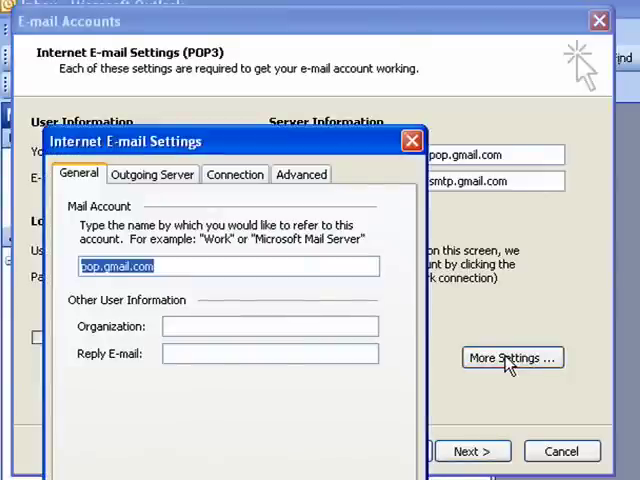
Require SMTP authentication for the outgoing server, using the incoming server's settings
click(152, 174)
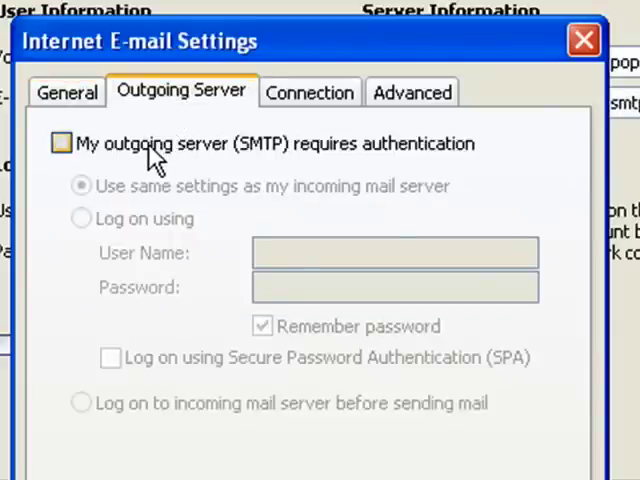
click(60, 144)
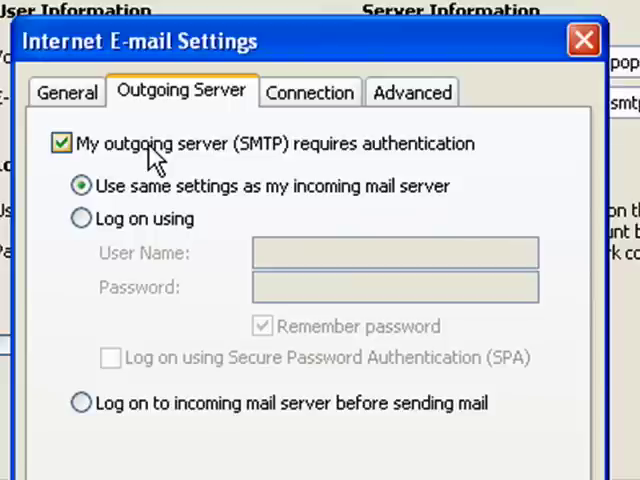
mouse_move(178, 158)
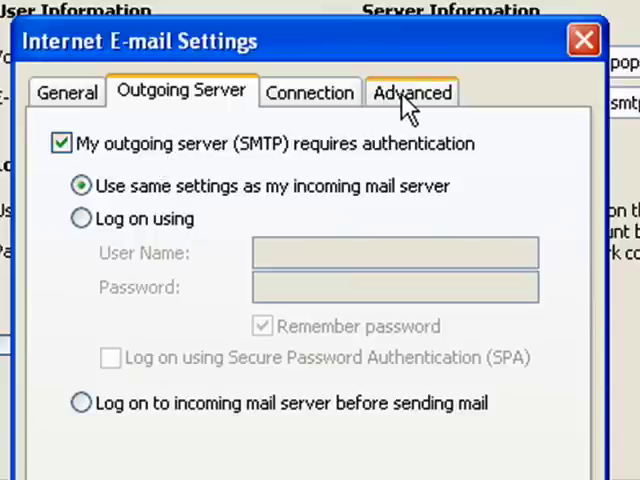
Require SSL for incoming mail on port 995 and outgoing mail, then finish creating the account
click(412, 92)
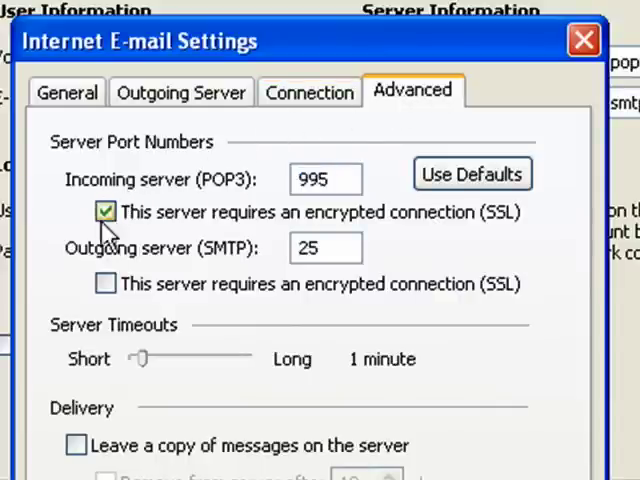
click(104, 284)
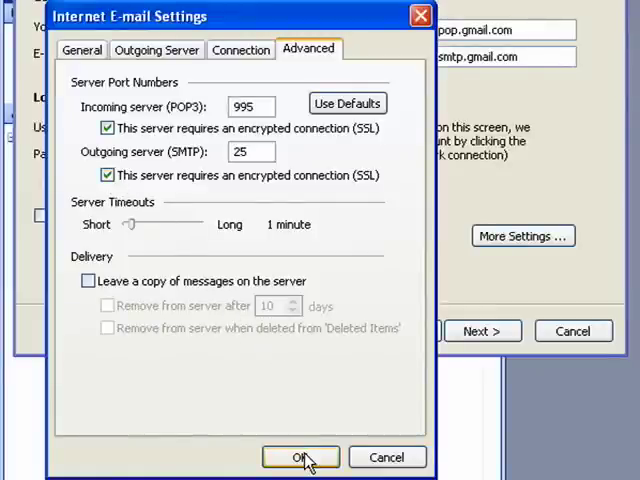
click(300, 456)
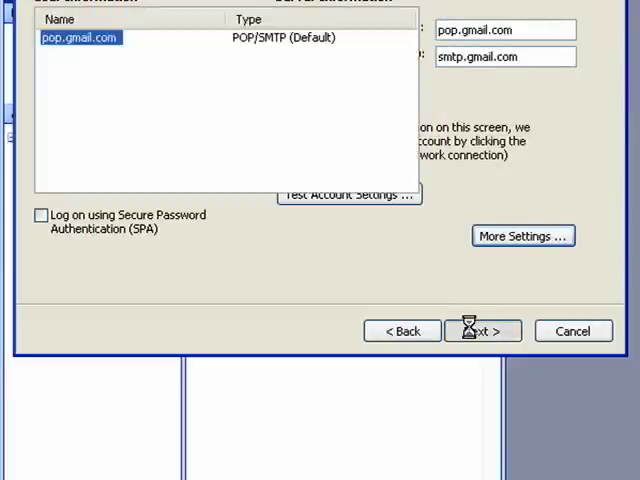
click(482, 330)
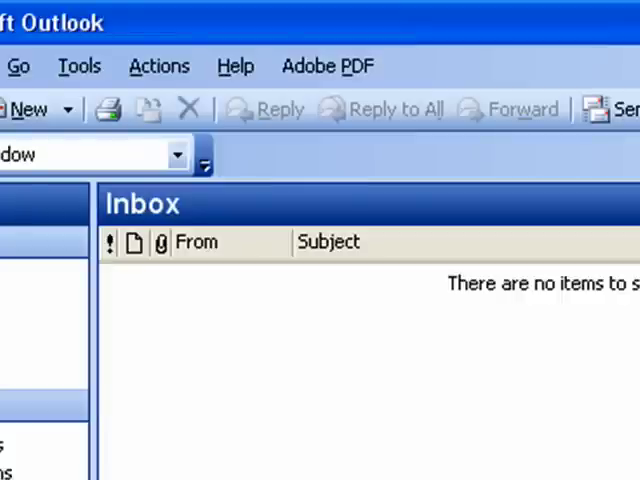
click(236, 64)
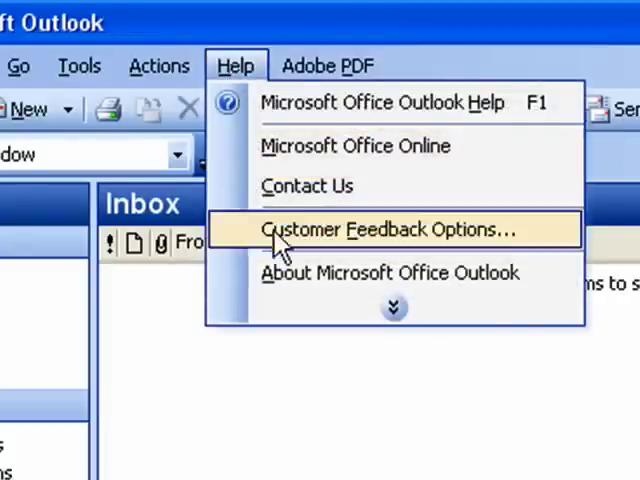
click(392, 308)
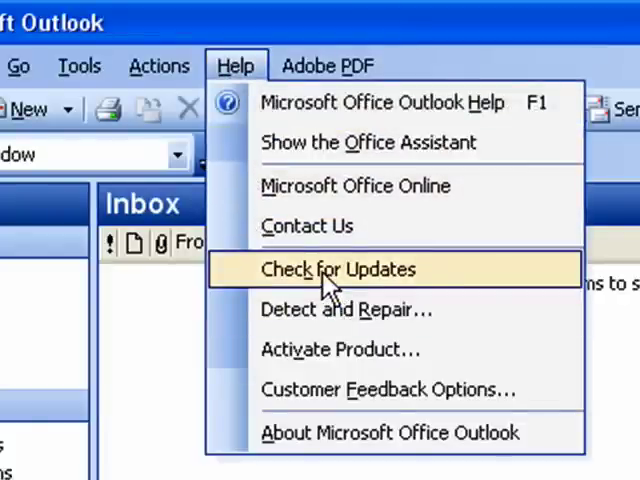
click(336, 268)
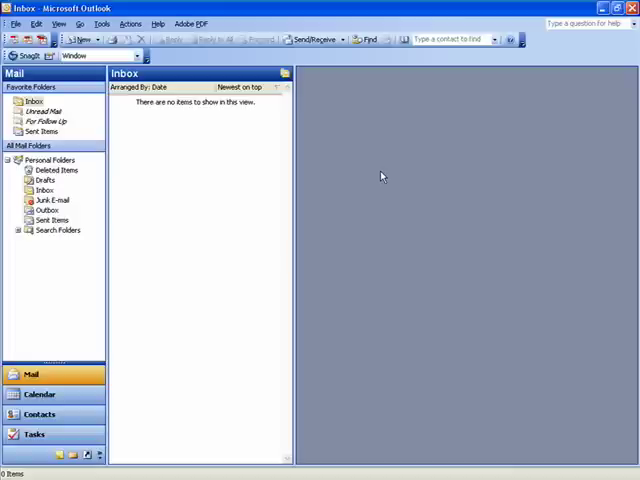
mouse_move(322, 74)
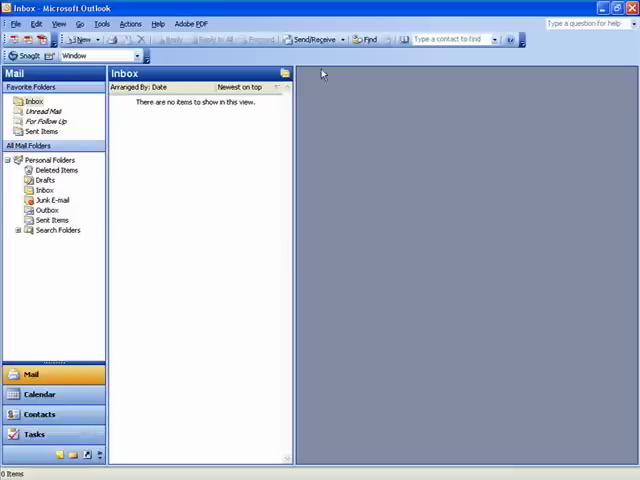
Run Send/Receive to sync mail for the new pop.gmail.com account
click(312, 40)
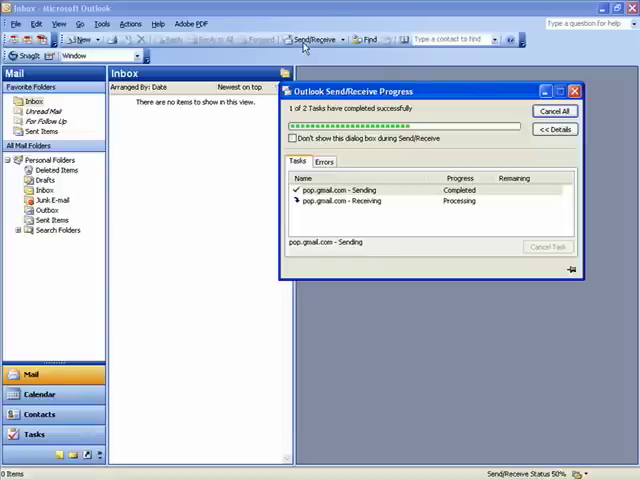